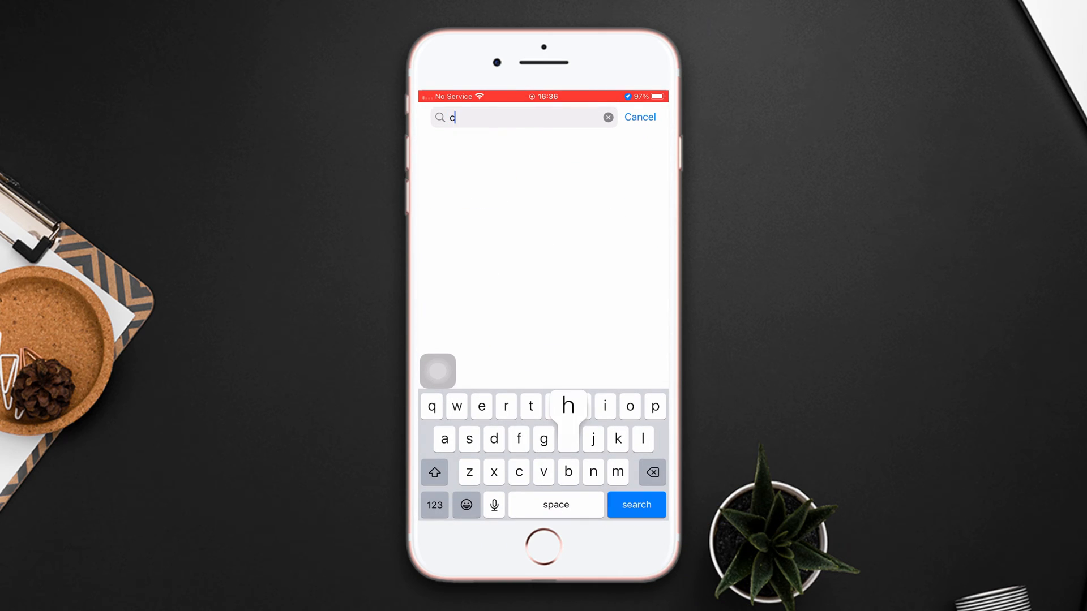
# Launch the Check My Device app from its App Store search result
pyautogui.click(636, 504)
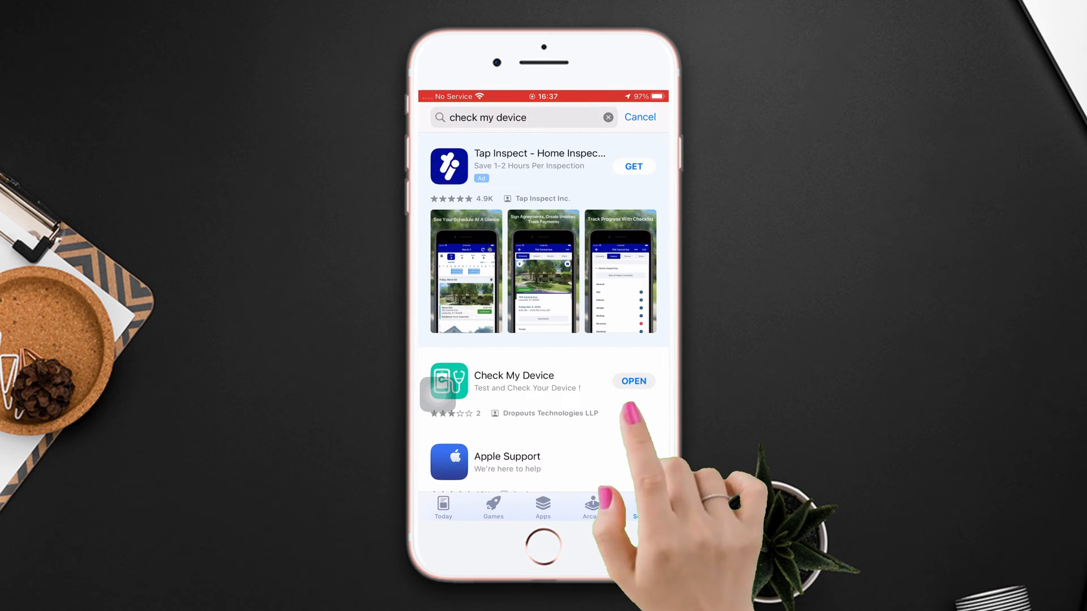
pyautogui.click(633, 382)
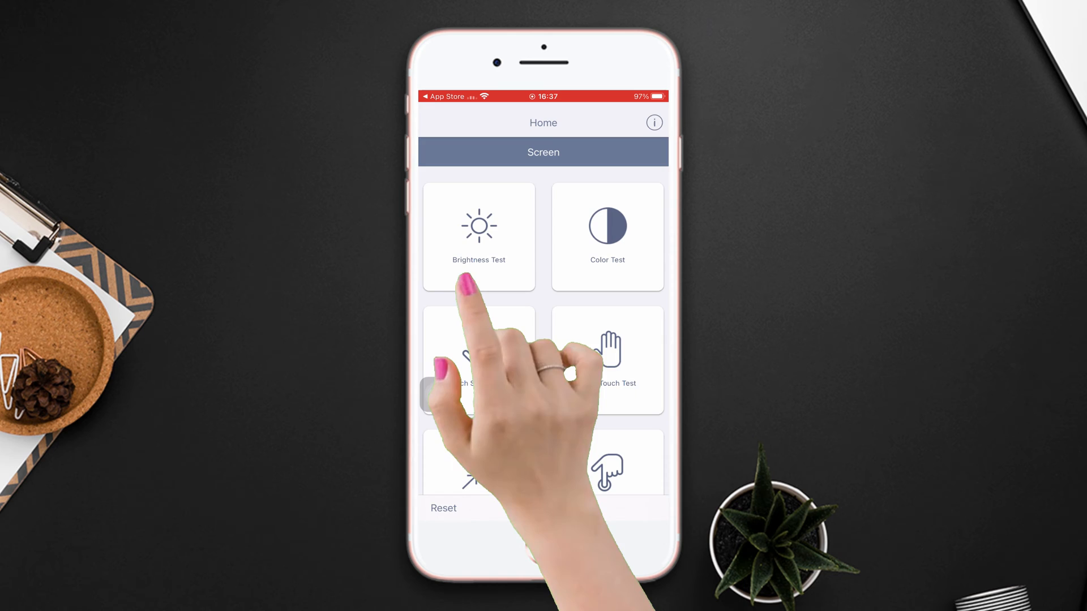
# Run the Brightness Test by moving the slider, then restart the iPhone to the home screen
pyautogui.click(478, 236)
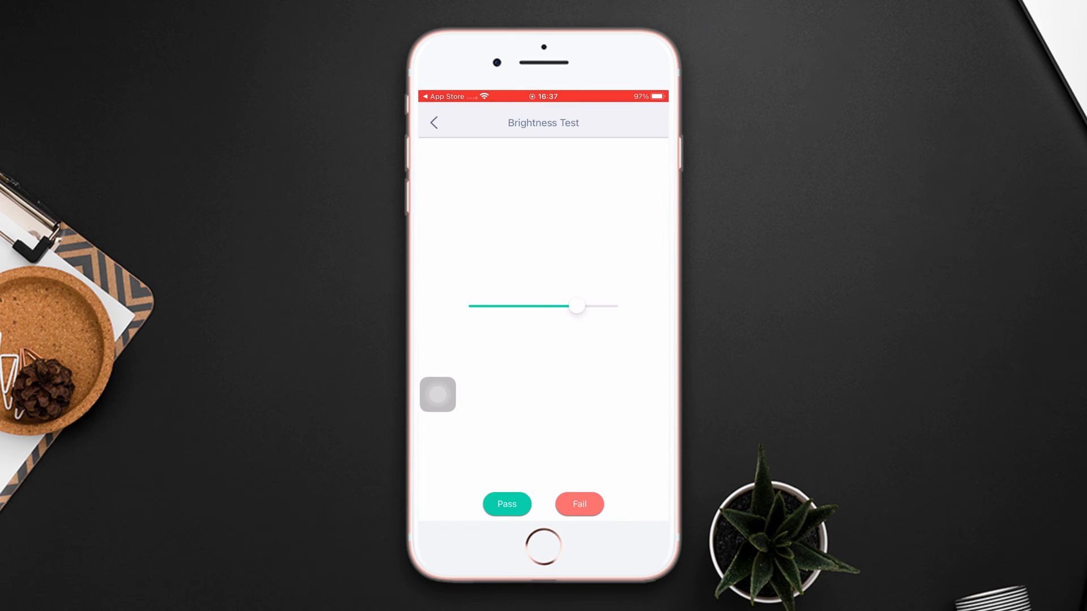
pyautogui.moveTo(579, 306); pyautogui.dragTo(565, 307)
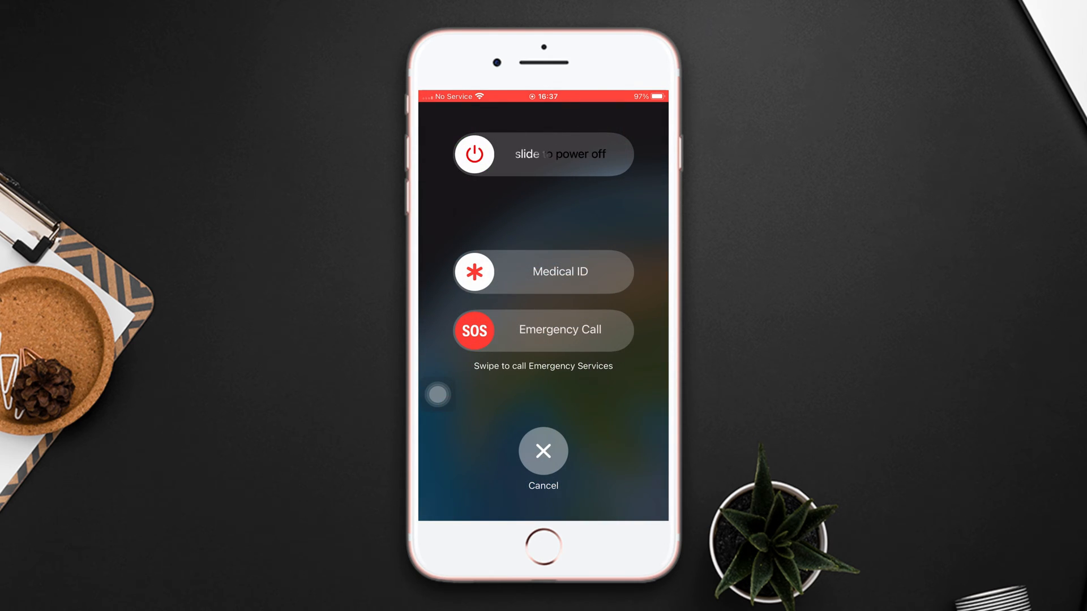
pyautogui.click(543, 449)
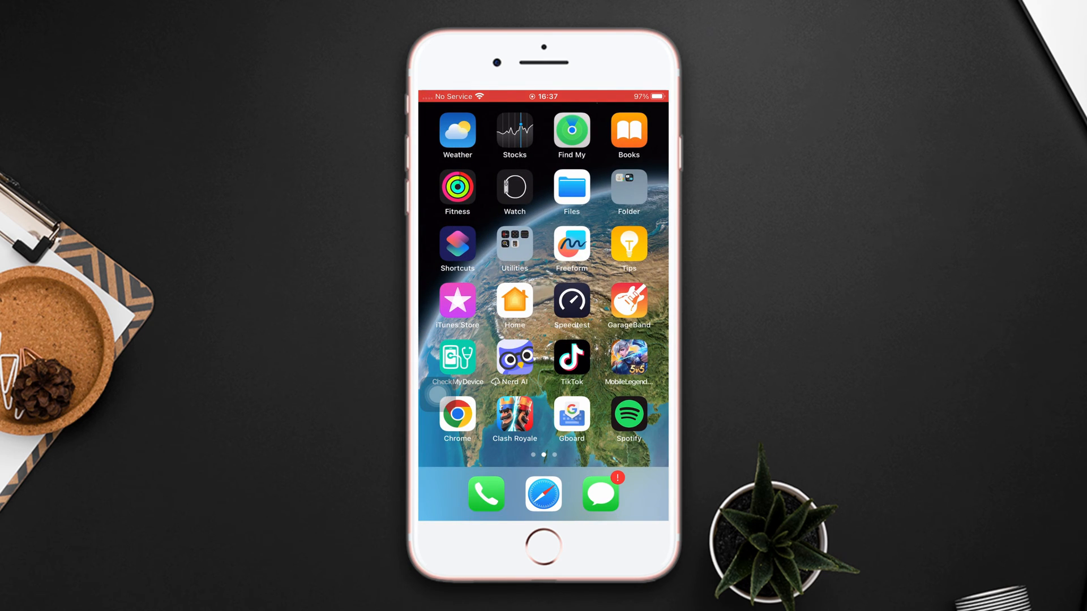
# View Settings > General > Software Update showing iOS 16.5.1 is up to date, then return home
pyautogui.hscroll(-3)
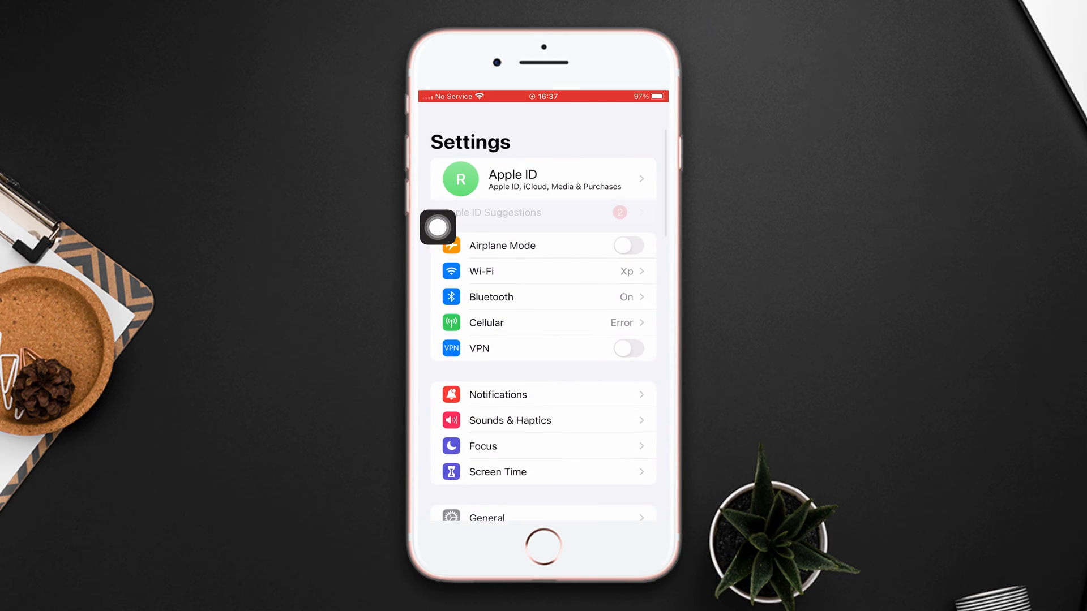
pyautogui.click(487, 518)
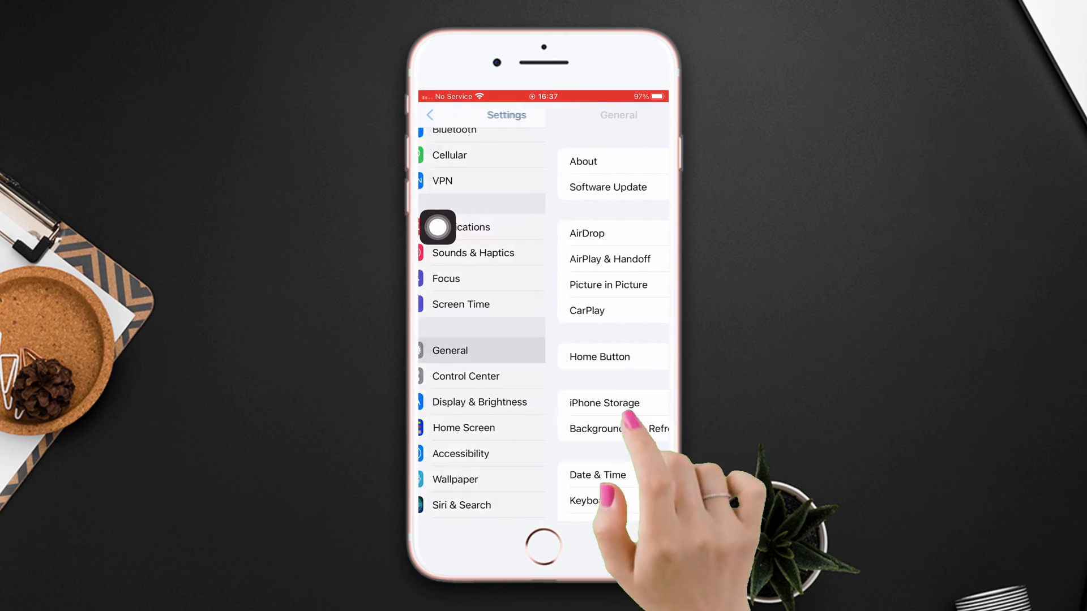
pyautogui.click(607, 187)
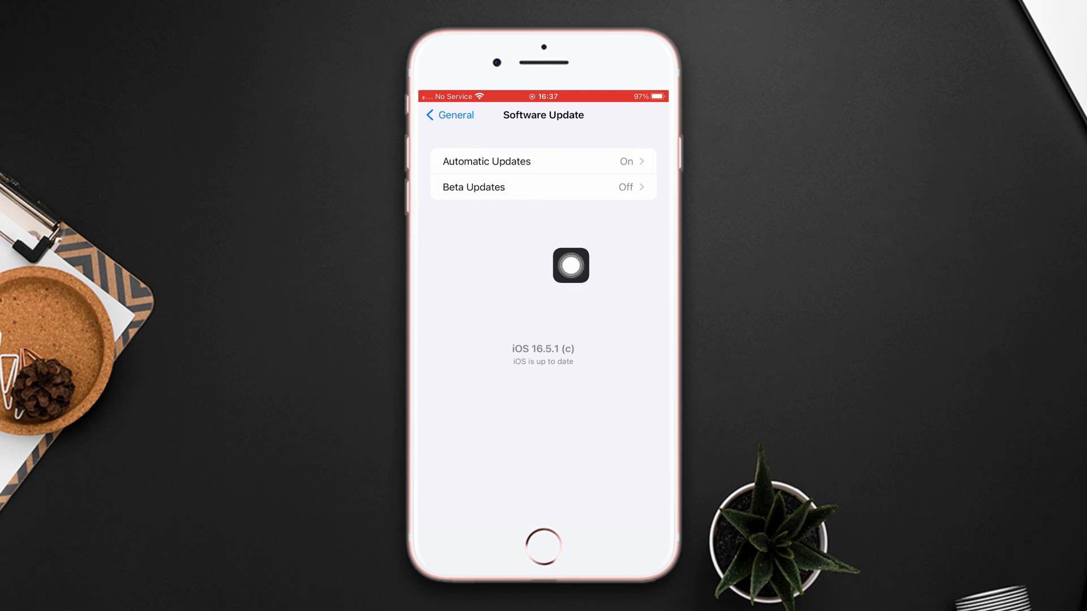
pyautogui.click(543, 545)
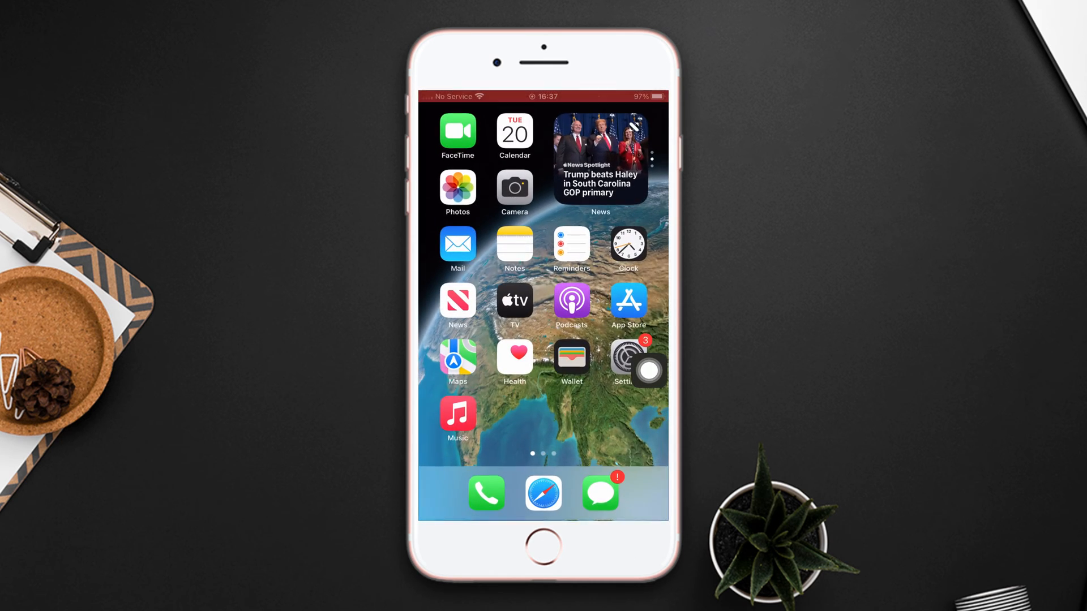
# Reopen Settings and go to the General page, scrolled to its reset options
pyautogui.hscroll(-3)
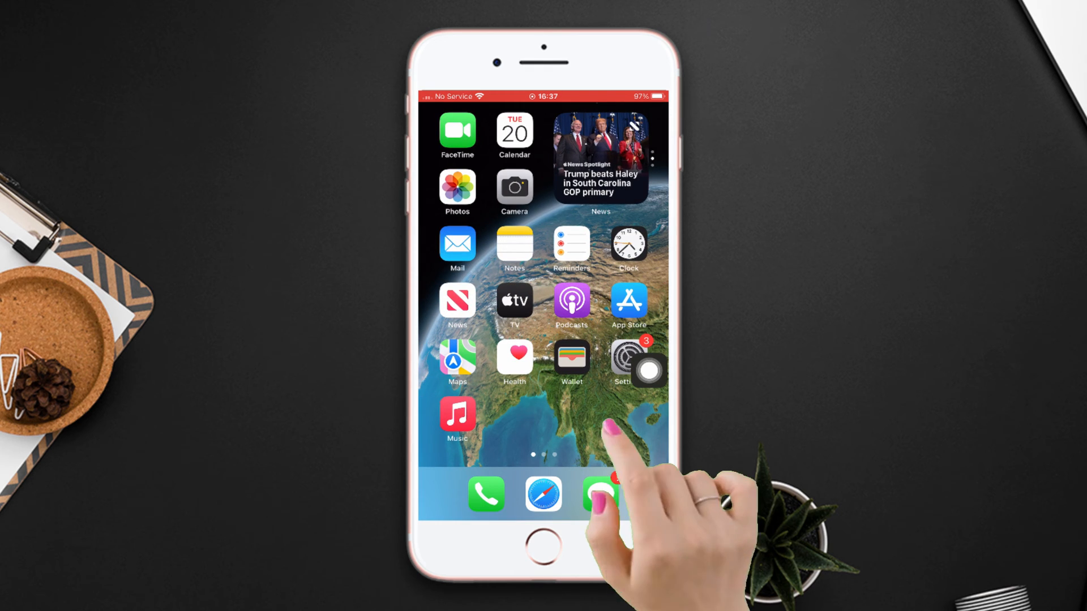
pyautogui.click(628, 363)
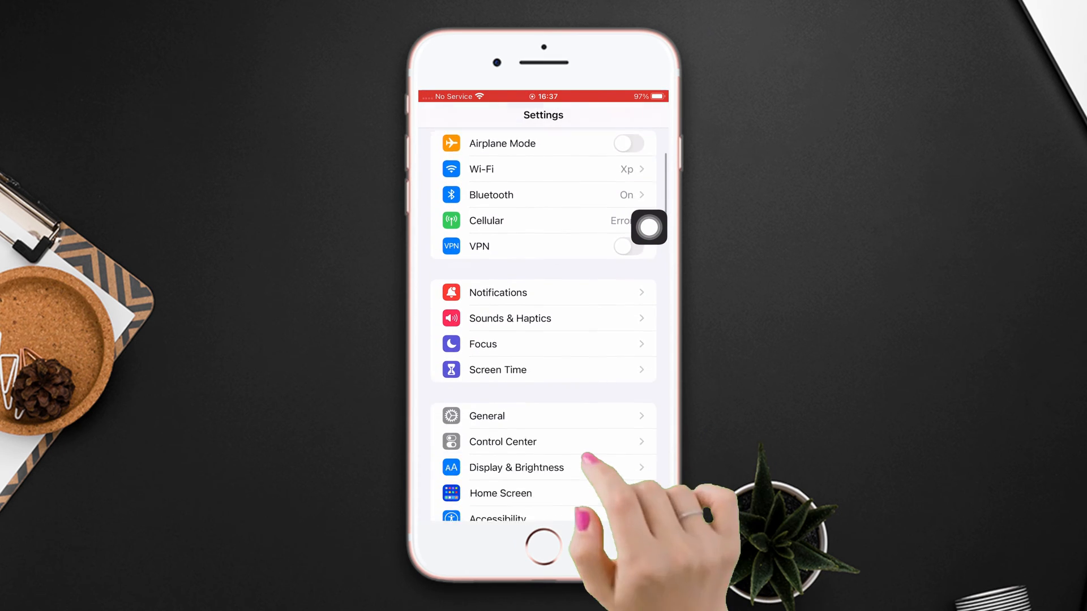
pyautogui.click(487, 415)
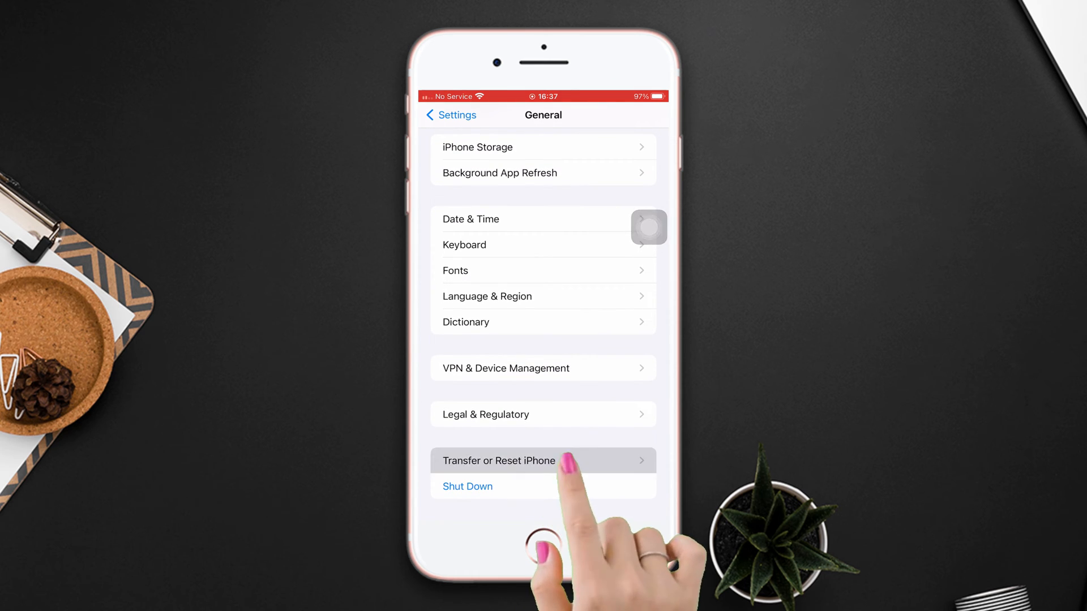
# Choose Transfer or Reset iPhone > Reset > Reset All Settings to bring up its confirmation
pyautogui.click(498, 461)
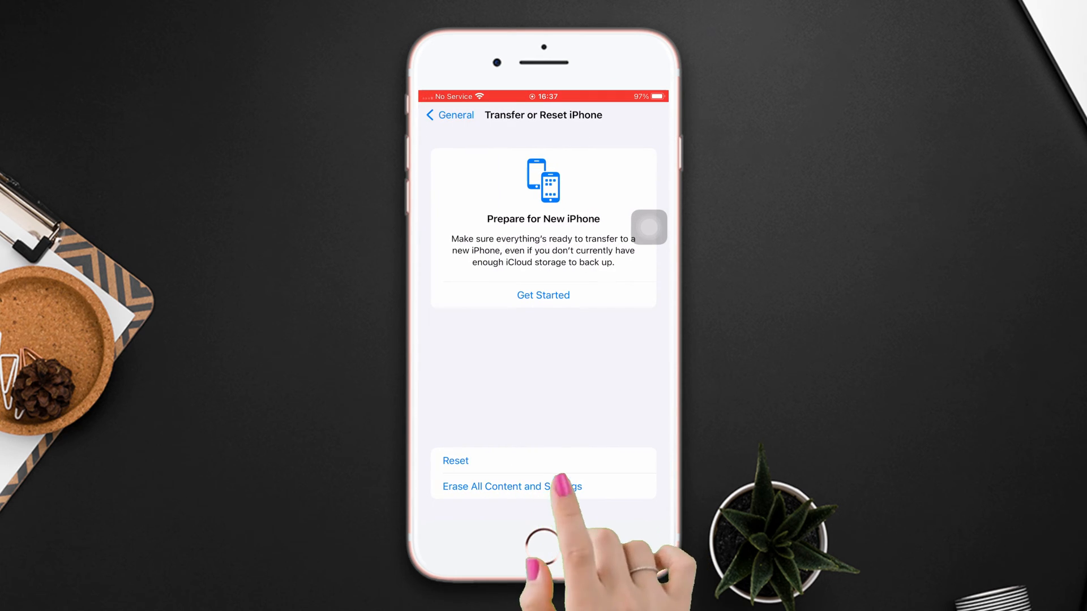
pyautogui.click(455, 461)
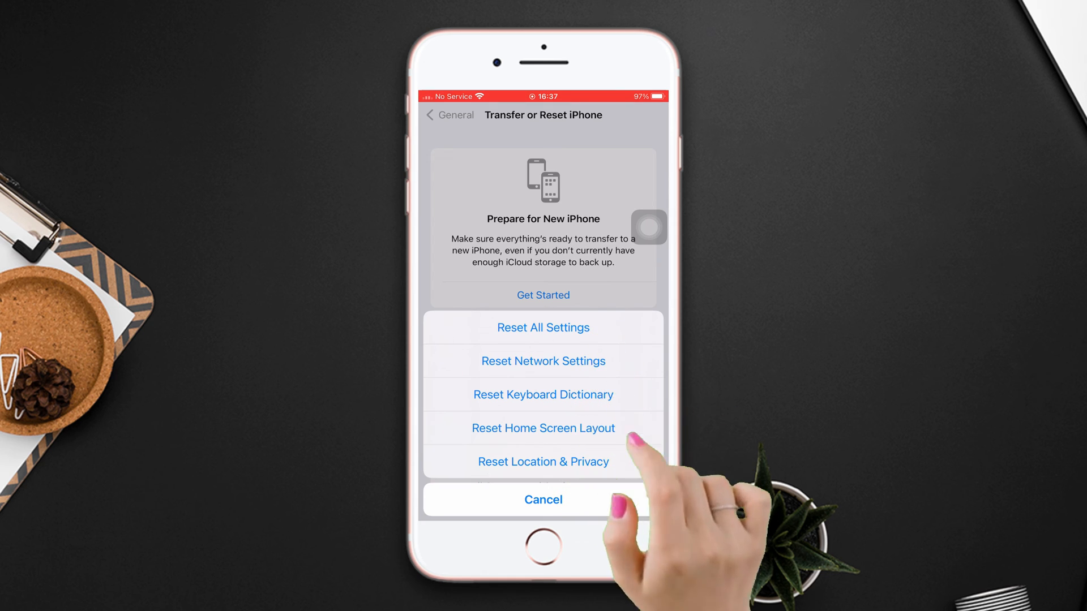
pyautogui.click(544, 327)
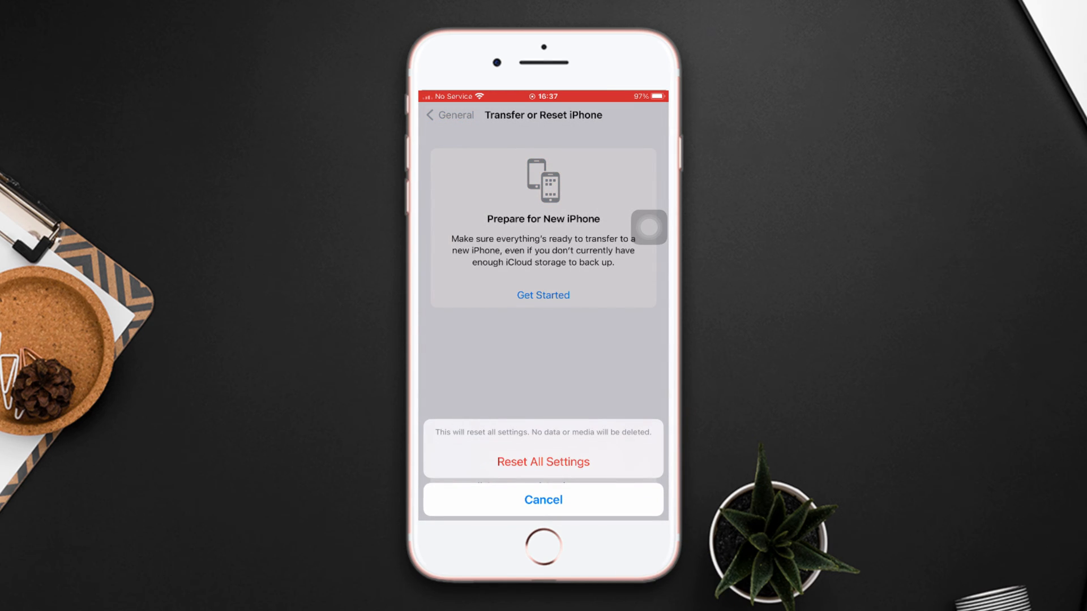